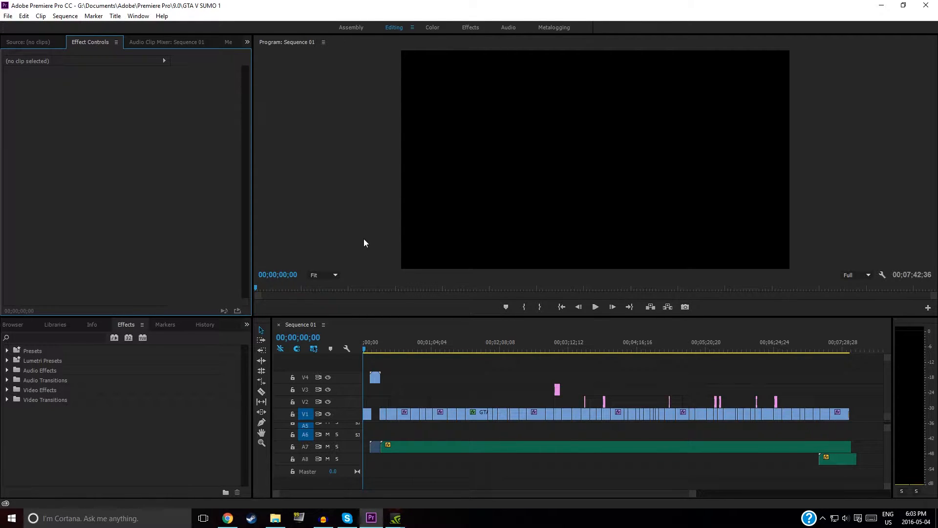
mouse_move(361, 247)
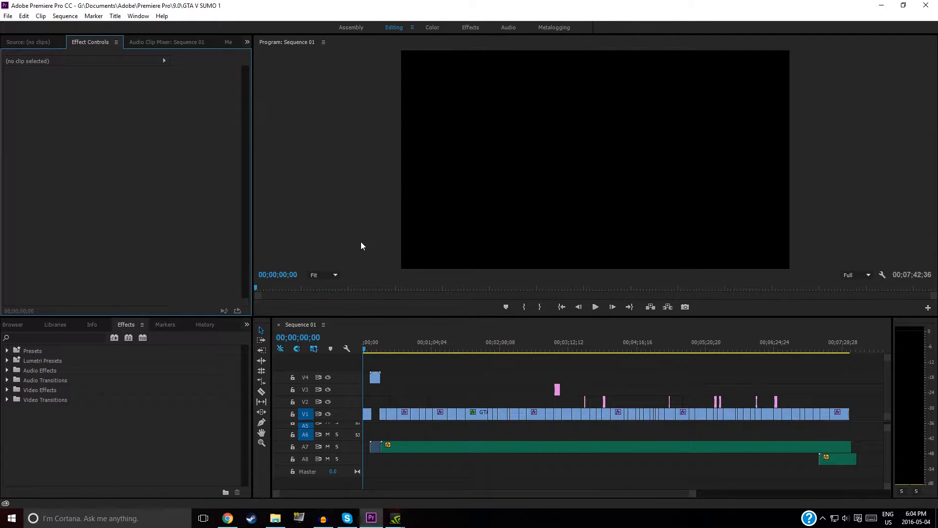
mouse_move(264, 88)
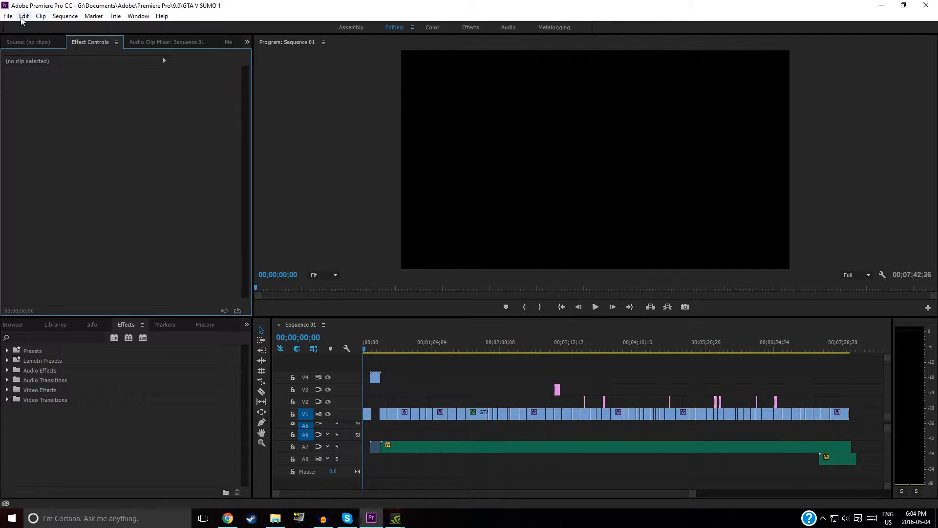
Bring up the New Sequence dialog via File > New > Sequence with the AVCHD 1080p60 preset
click(8, 16)
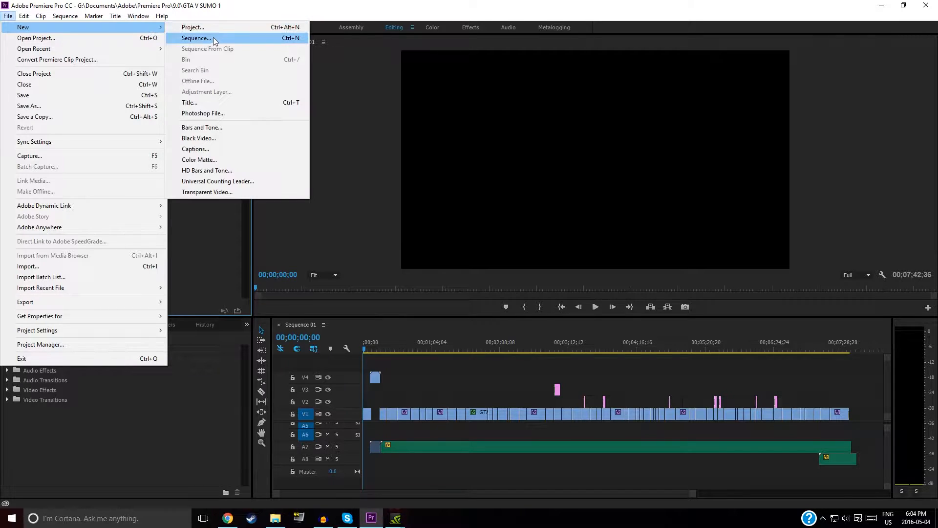
click(195, 38)
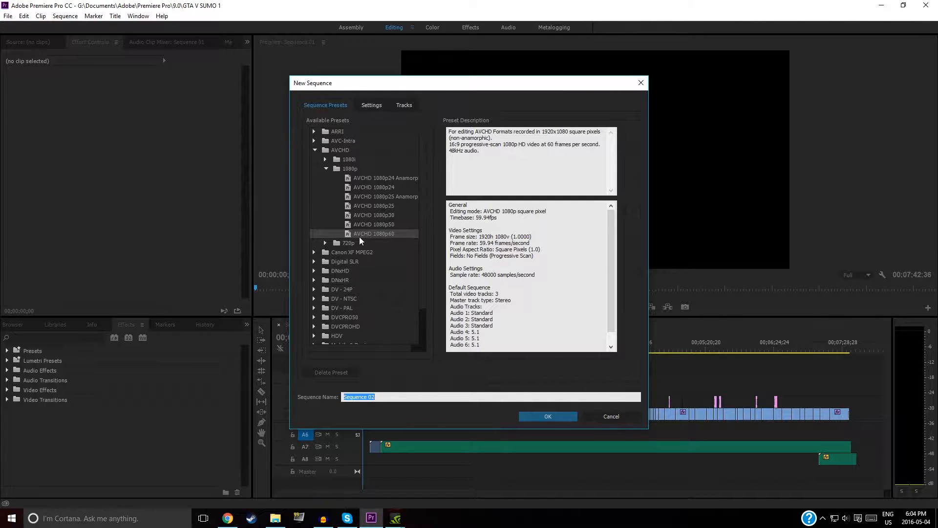
mouse_move(393, 238)
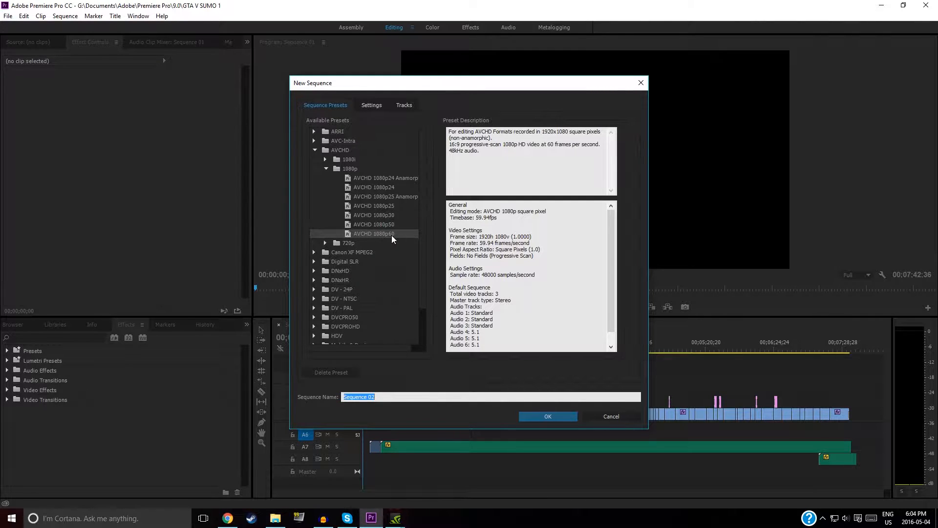
mouse_move(352, 179)
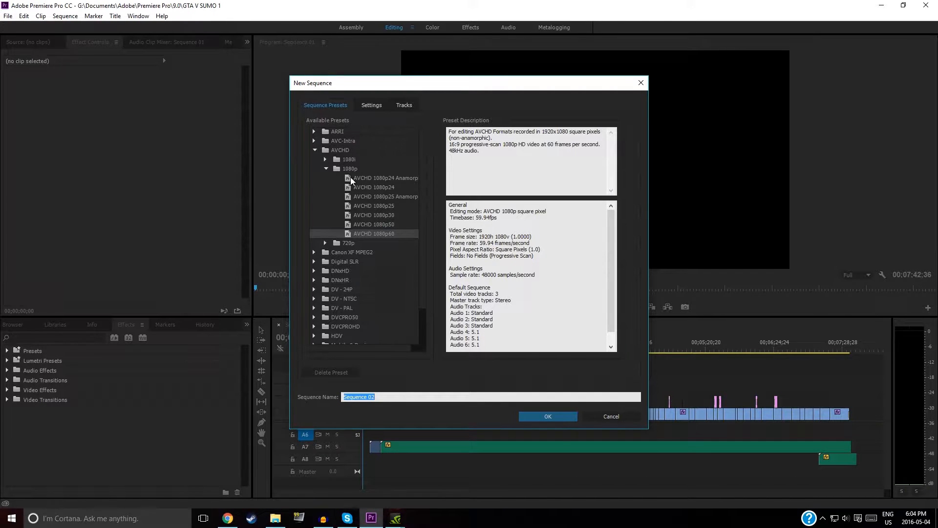
mouse_move(402, 234)
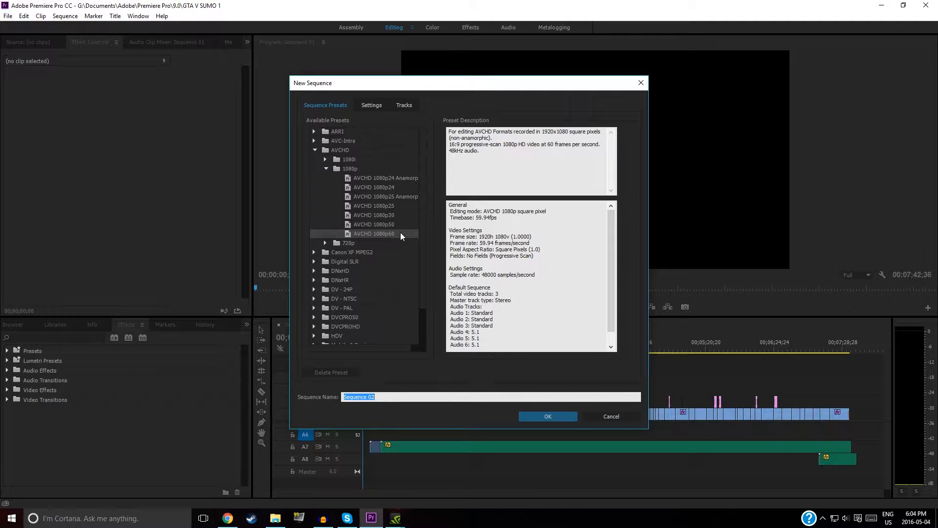
Cancel the New Sequence dialog and bring up Export Settings for Sequence 01 via File > Export > Media
click(611, 416)
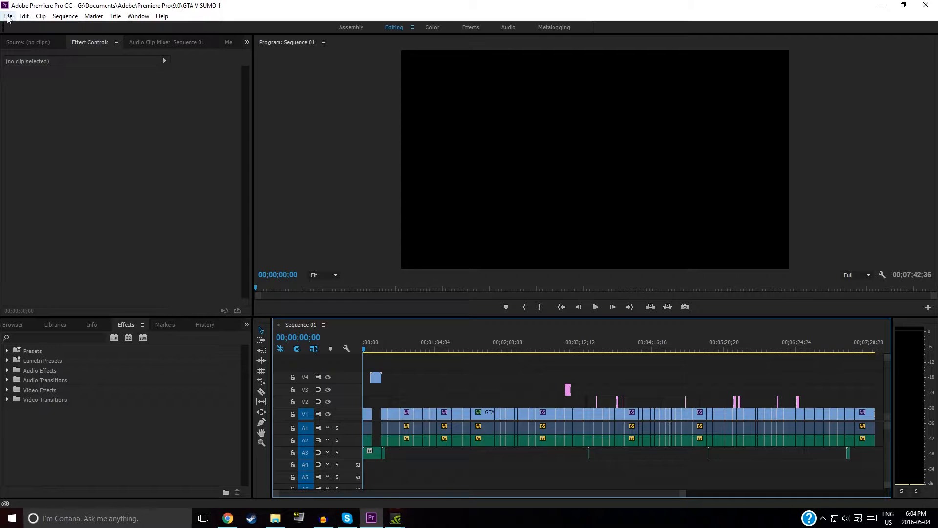
click(7, 15)
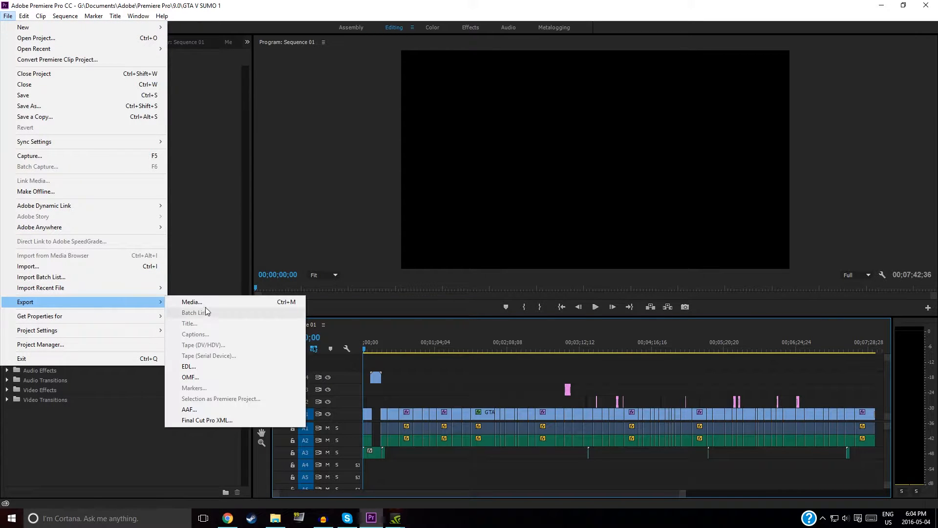
click(191, 302)
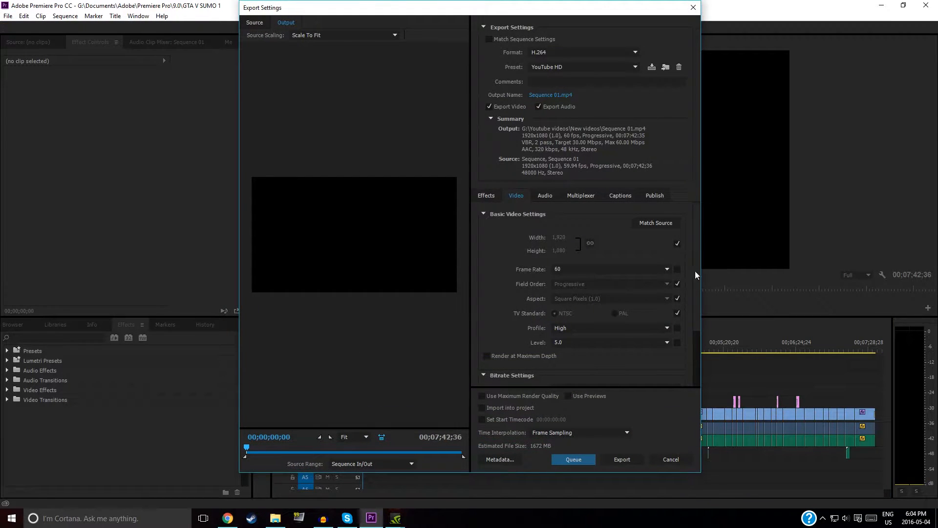
scroll(down, 3)
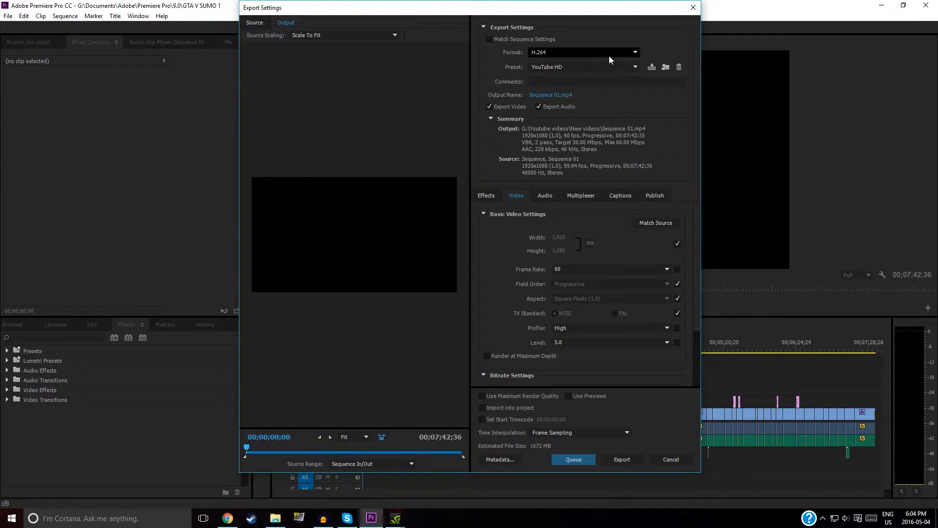
click(585, 52)
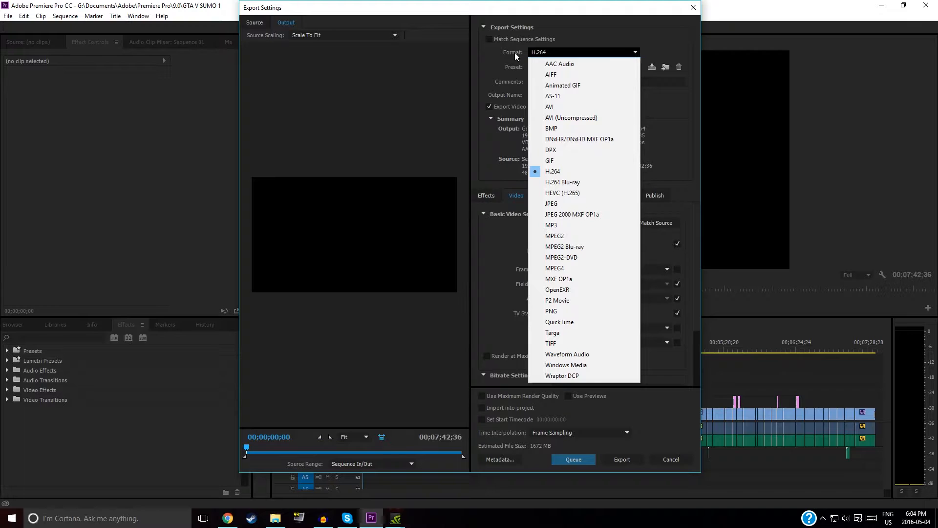
mouse_move(565, 173)
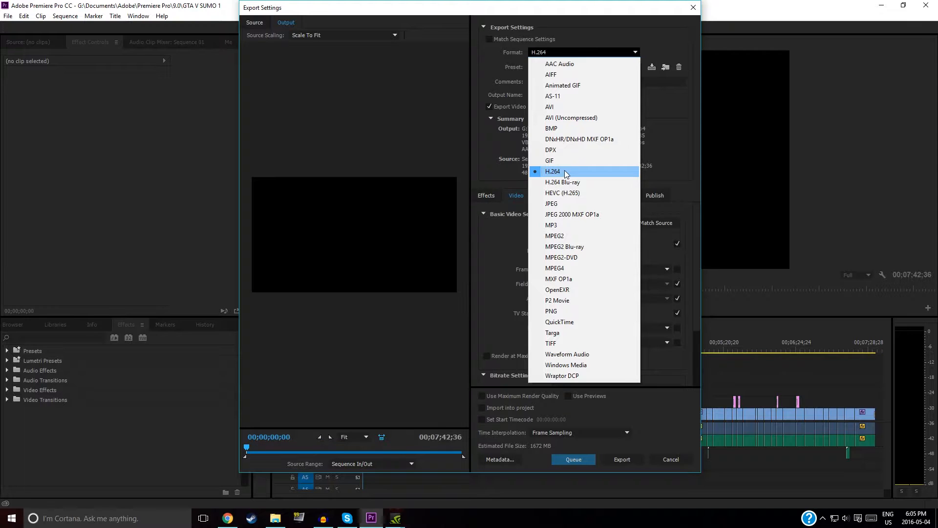
mouse_move(582, 171)
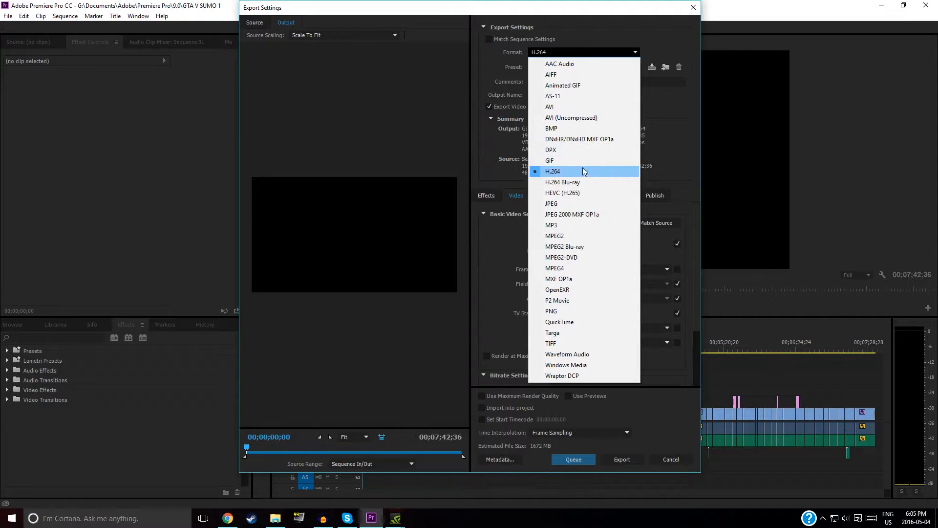
click(552, 171)
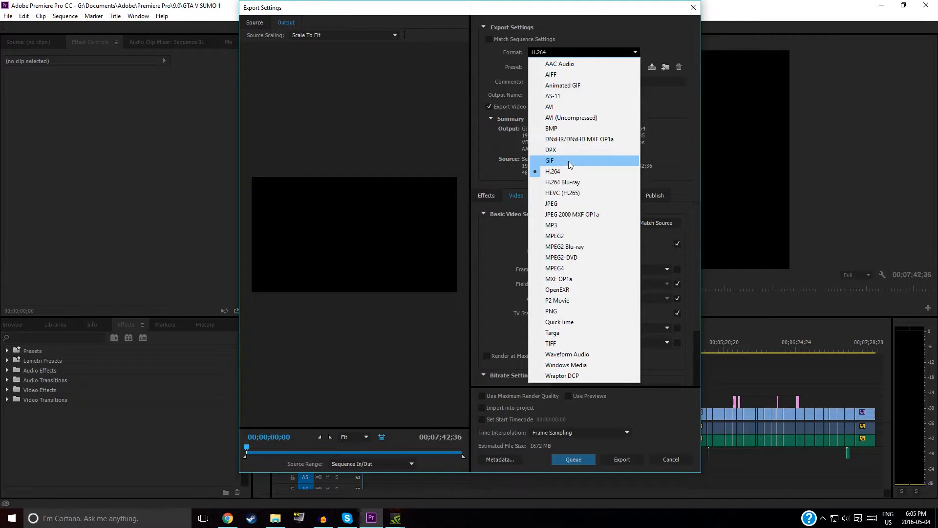
mouse_move(563, 182)
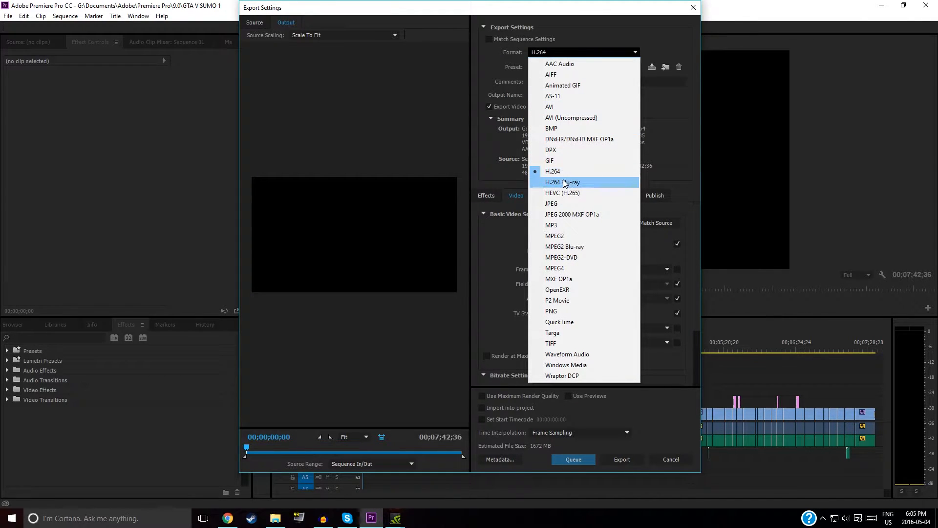
mouse_move(560, 171)
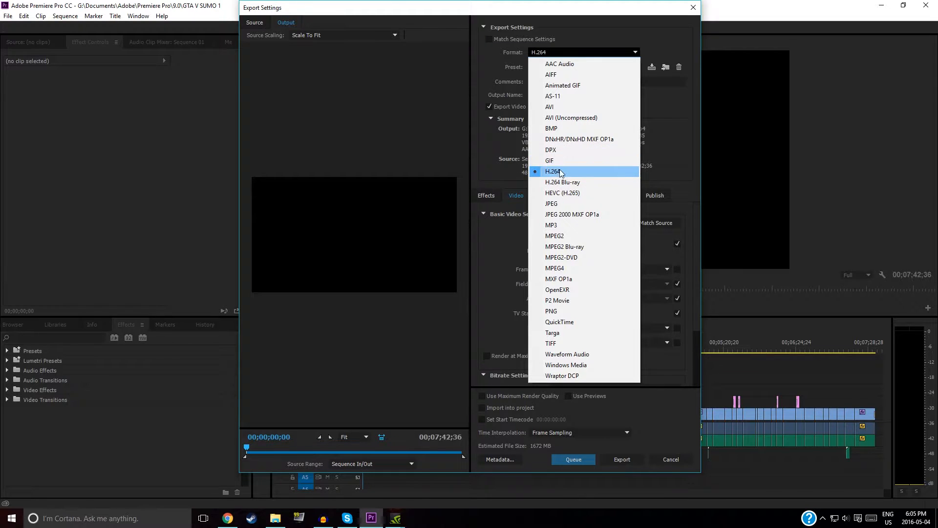
click(552, 171)
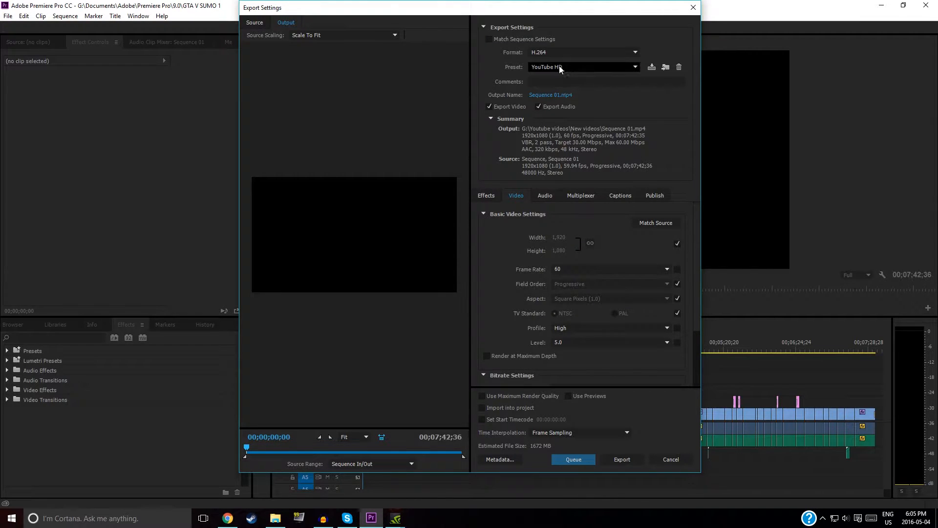
Set the export preset to Match Source - High bitrate
click(633, 66)
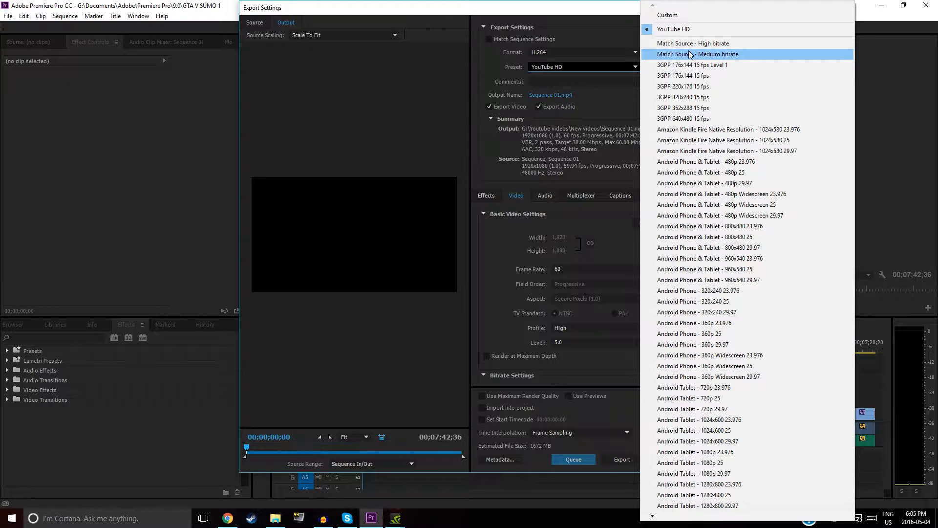
mouse_move(694, 49)
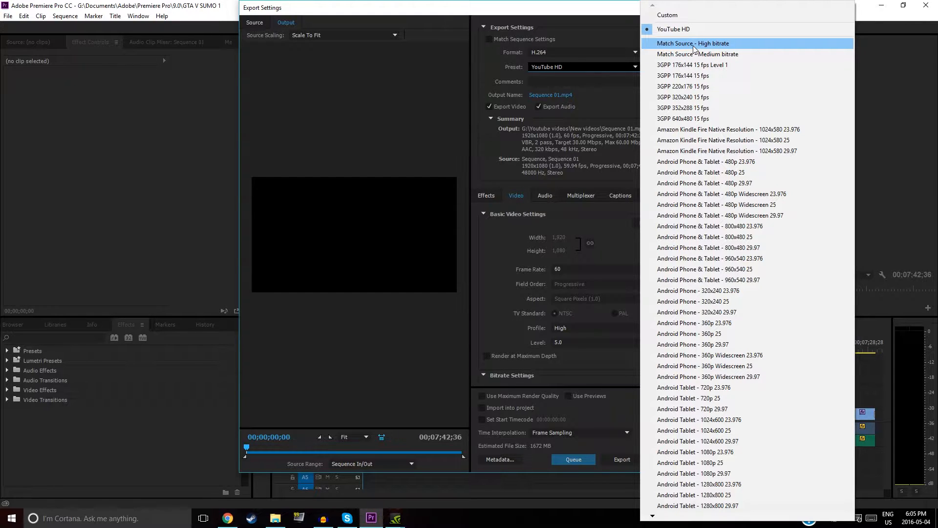
click(692, 43)
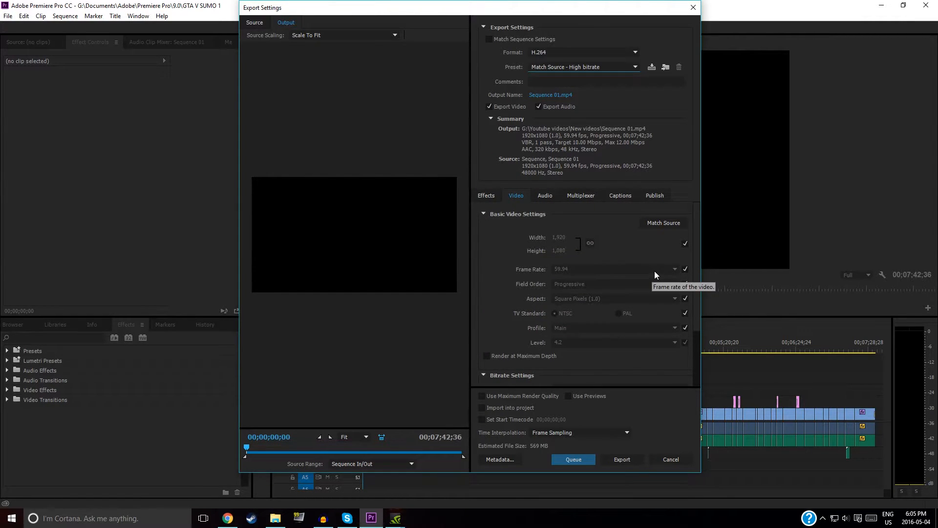
Set the video frame rate to 60 fps, profile High and level 5.0
click(678, 269)
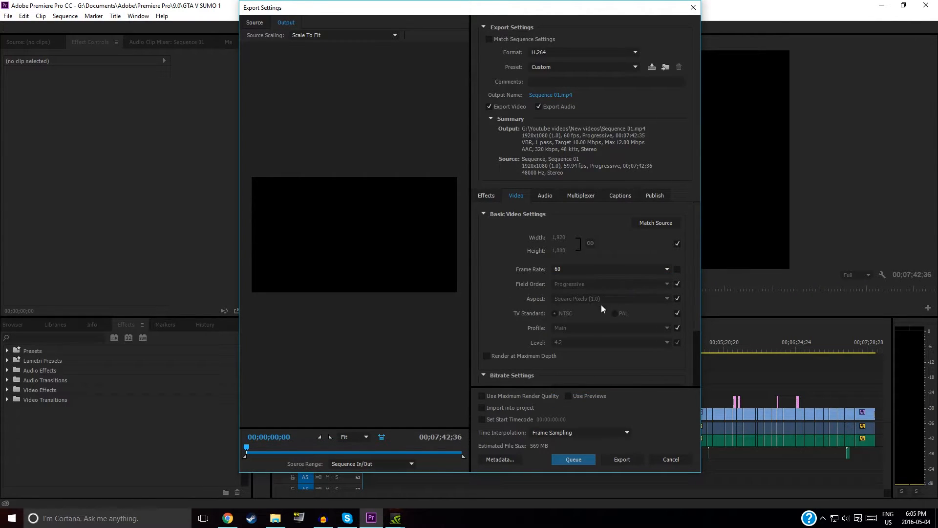
mouse_move(668, 329)
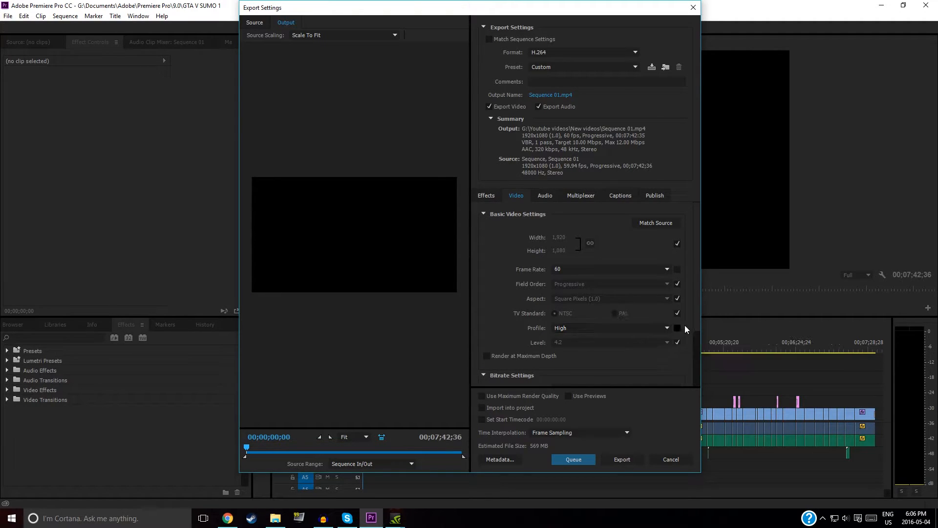
scroll(down, 3)
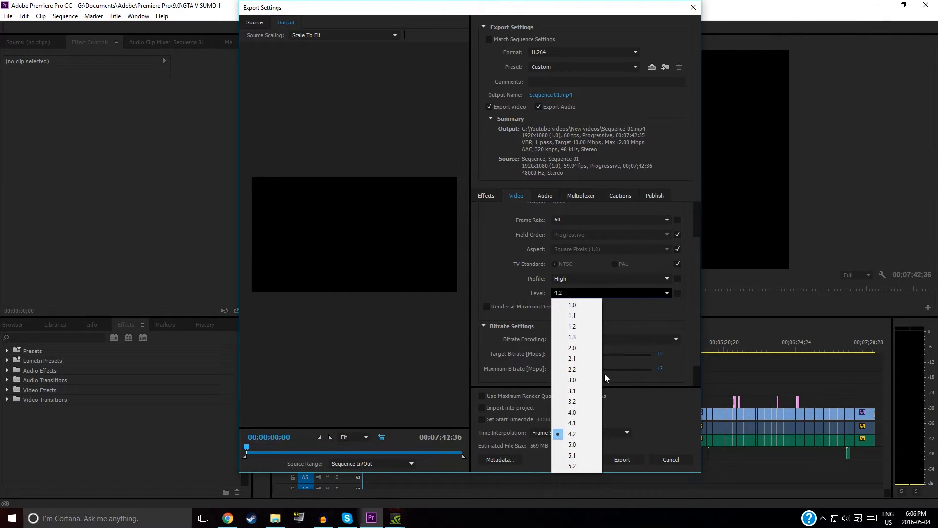
click(572, 444)
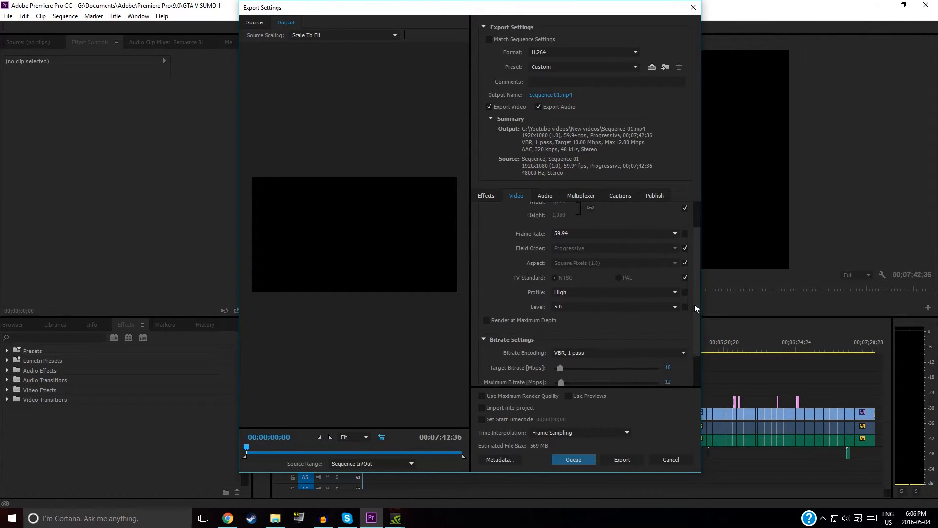
click(673, 249)
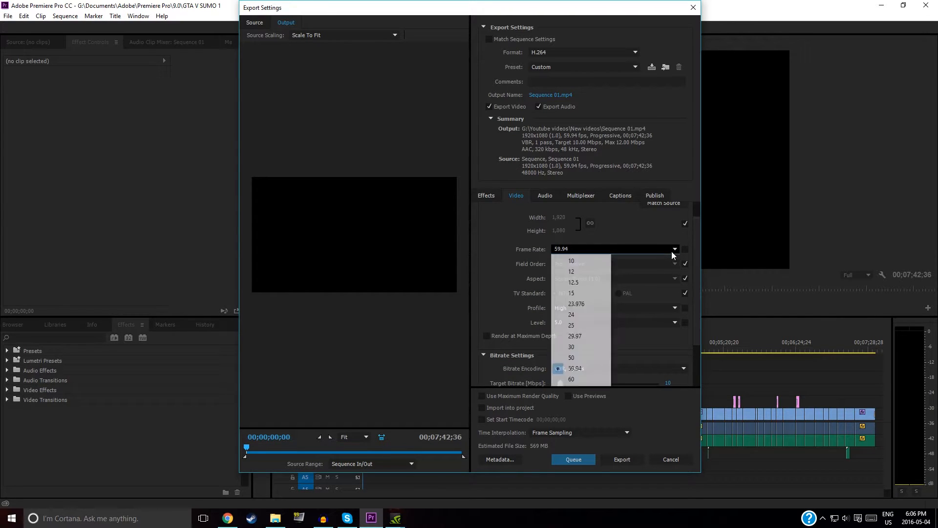
click(571, 379)
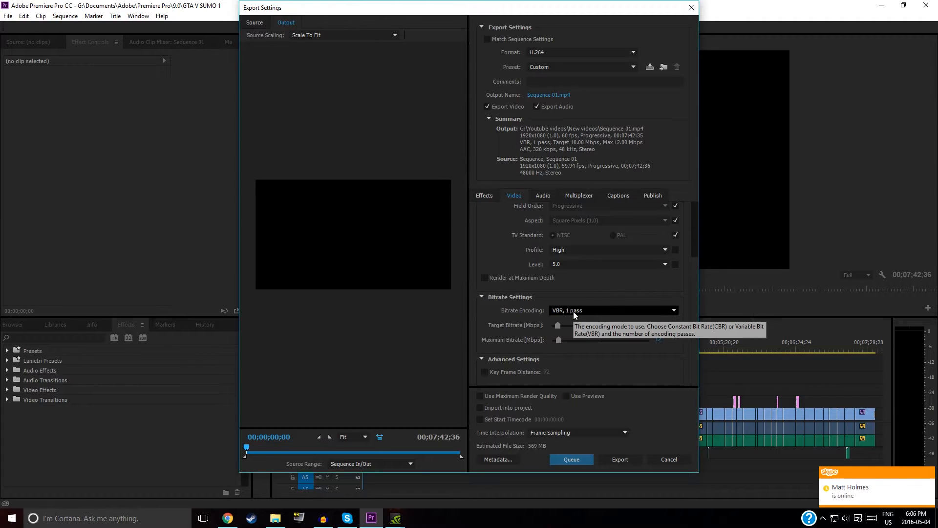
Set bitrate encoding to VBR 2-pass with 30 Mbps target and 60 Mbps maximum
click(614, 310)
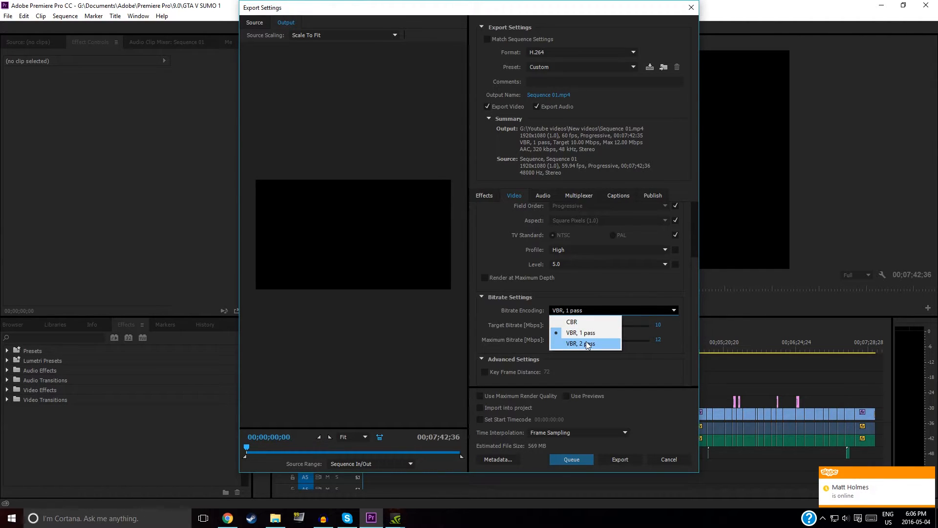
click(580, 344)
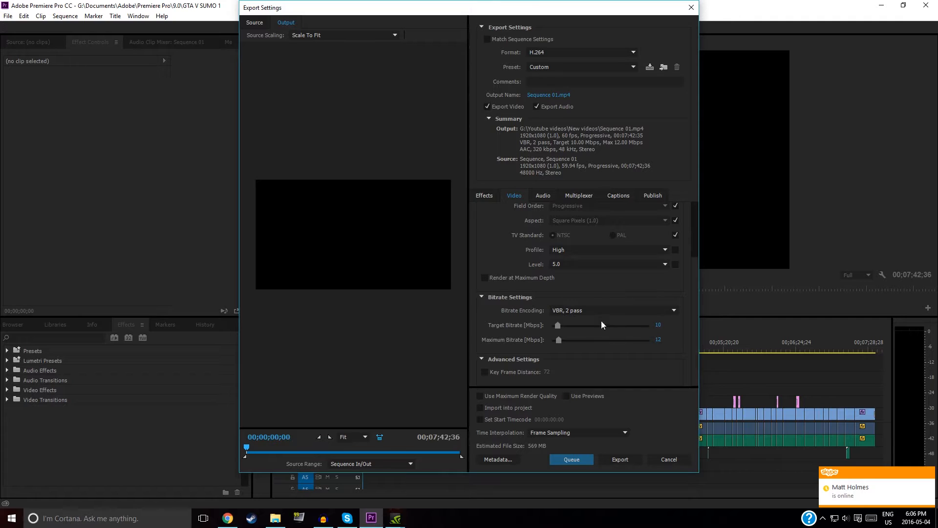
click(658, 324)
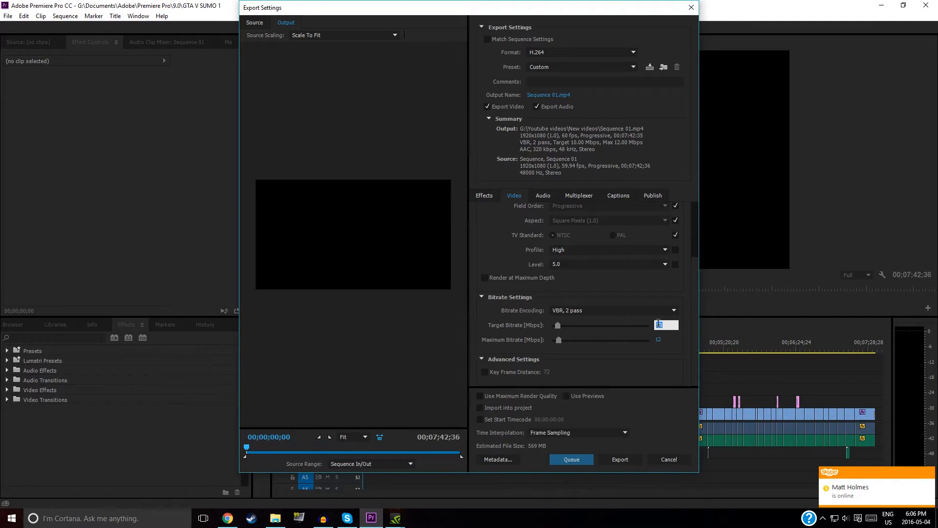
text(30)
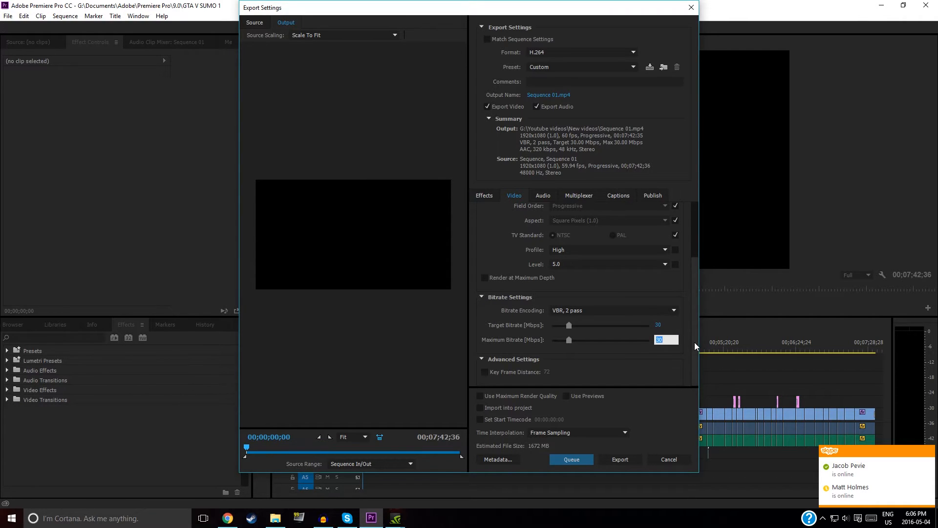
drag(569, 339, 586, 339)
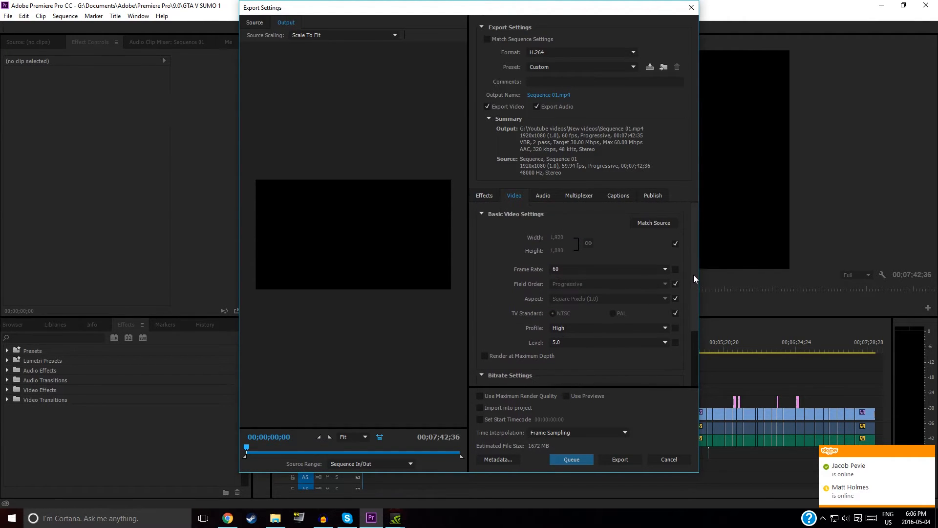
Start saving the custom export settings as a new preset
scroll(down, 3)
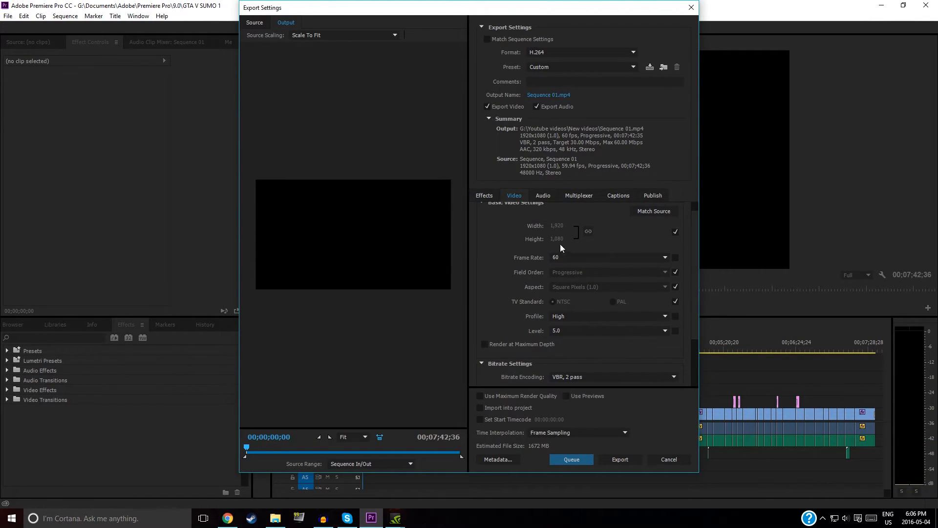
mouse_move(697, 248)
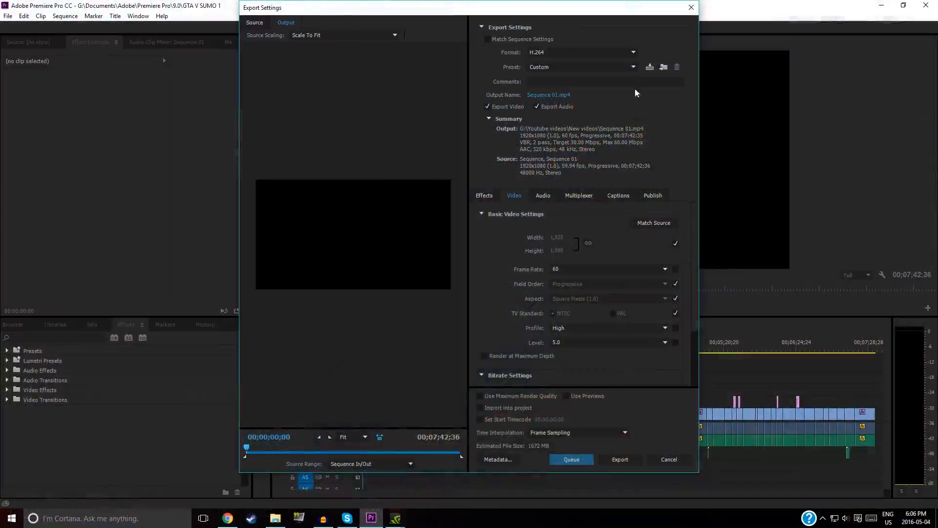
click(648, 67)
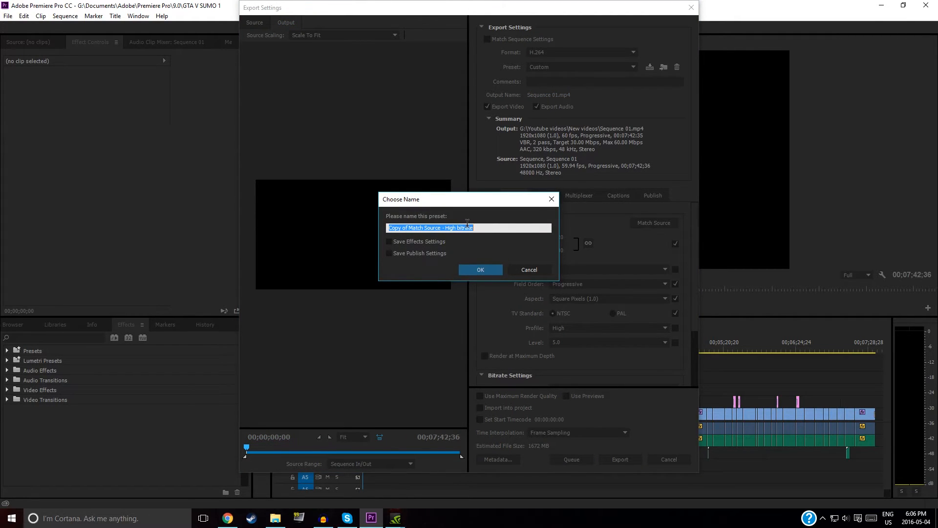
Name the new preset 'YouT' in the Choose Name dialog
text(YouT)
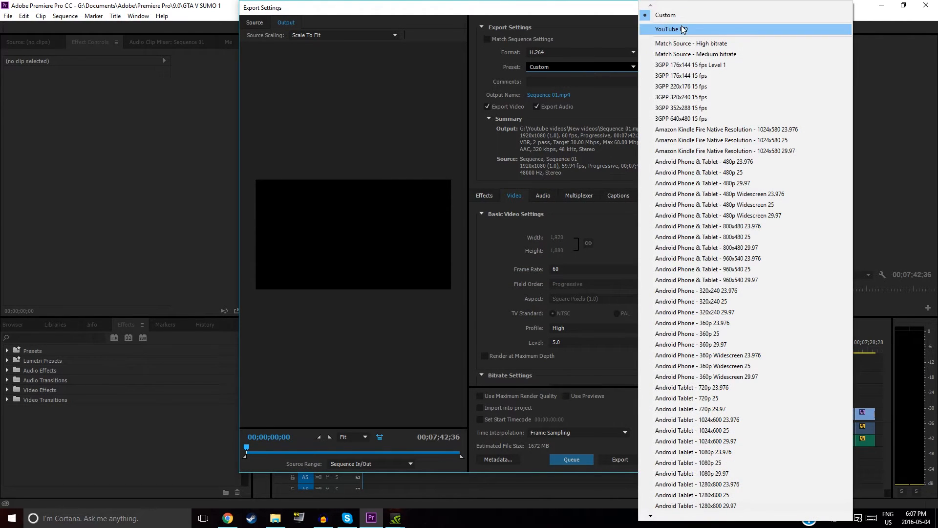
Apply the YouTube HD preset, keeping 60 fps and VBR 2-pass 30/60 Mbps
click(672, 28)
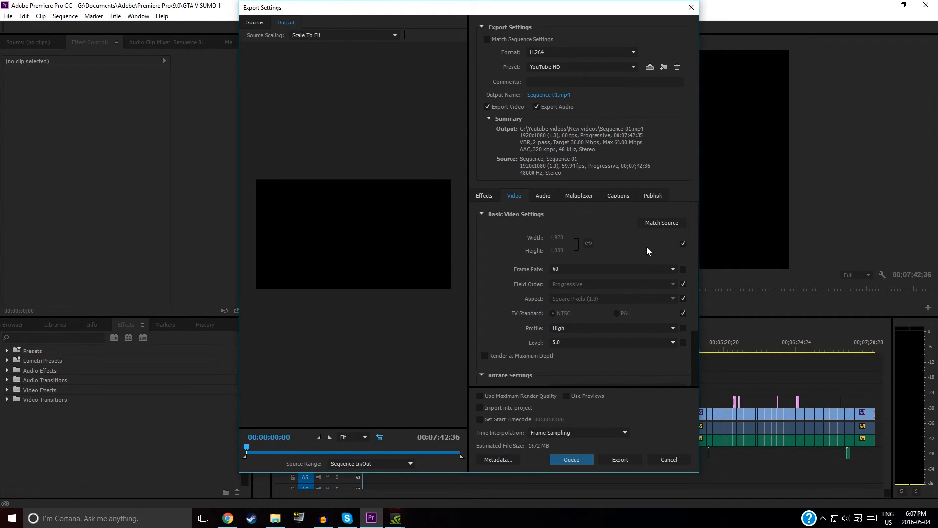
mouse_move(620, 246)
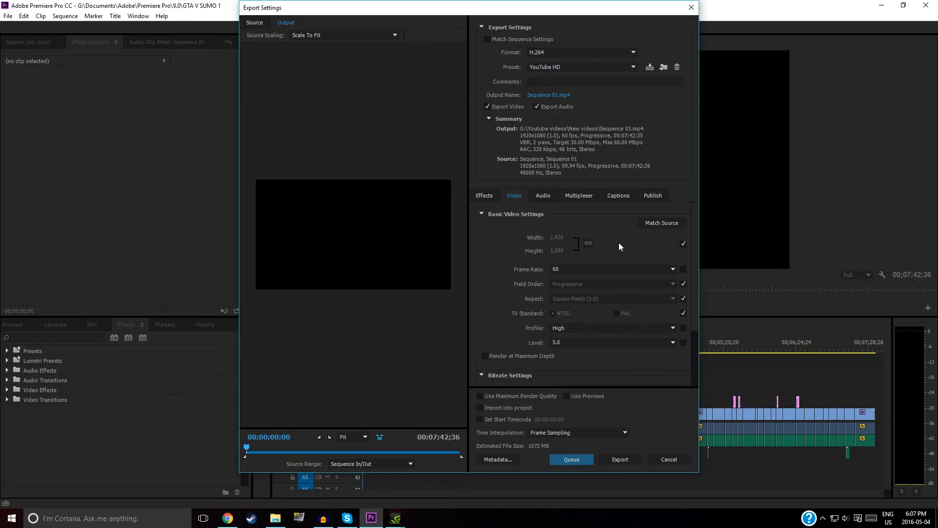